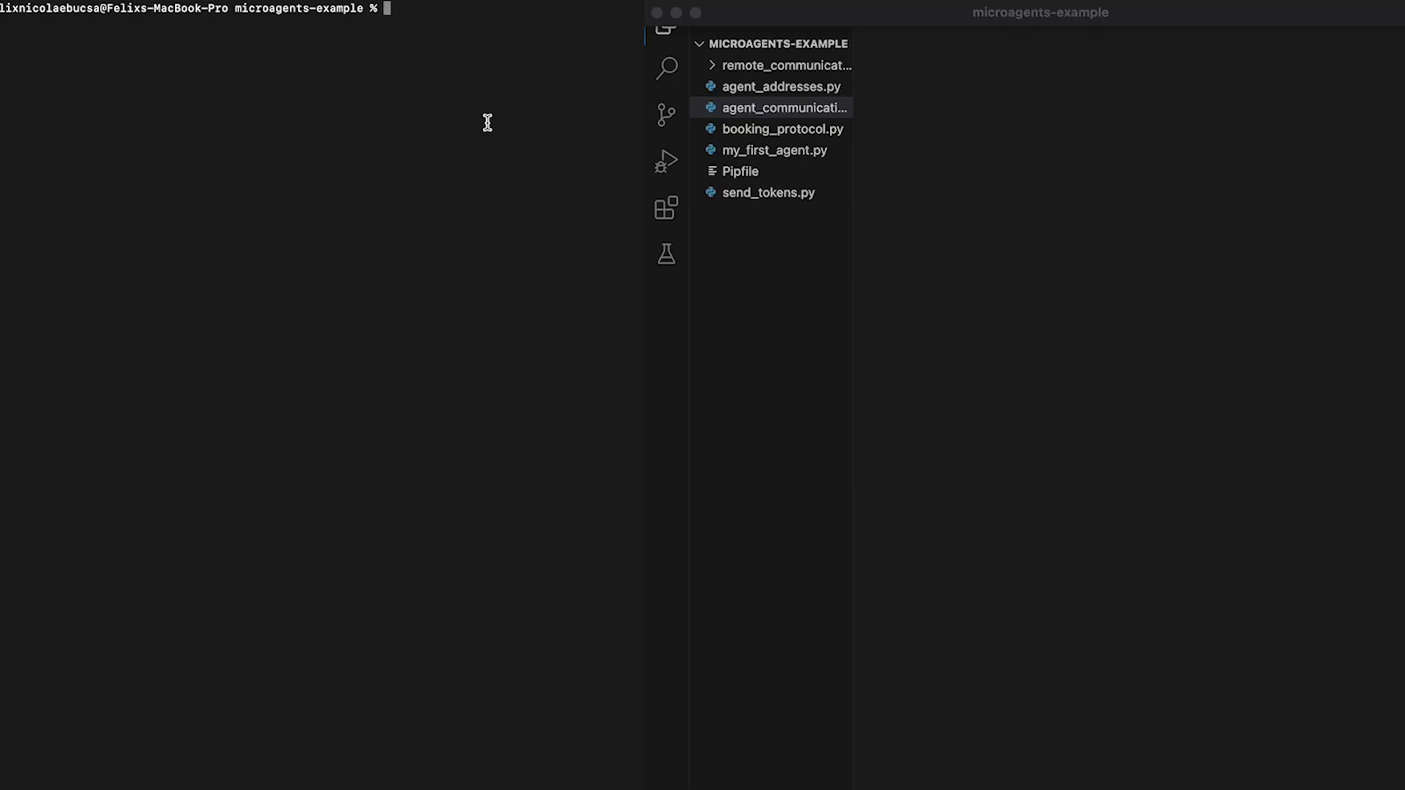
- Create an empty message_verification.py with touch in the project folder
text(touch message_verification.py)
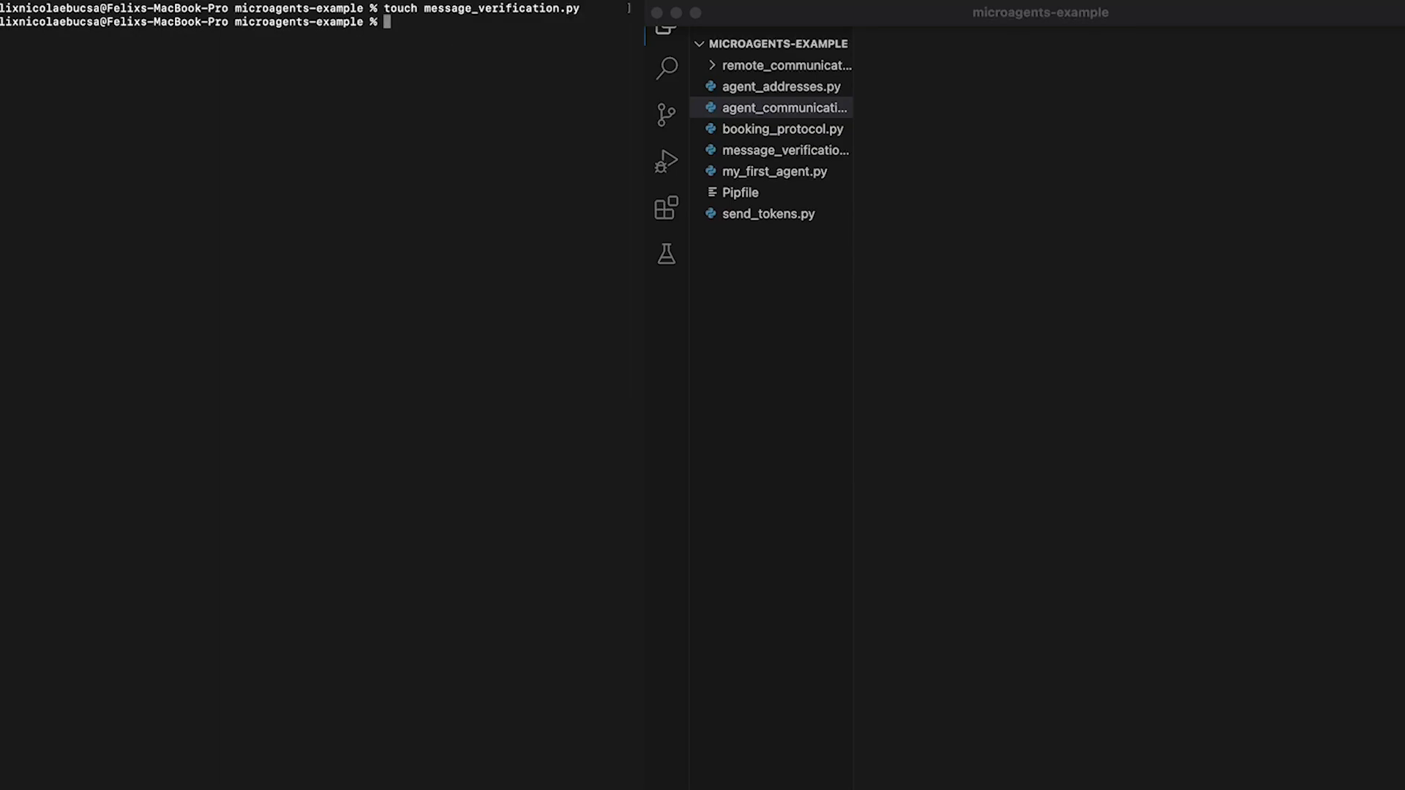
- Import hashlib and Agent, Bureau, Context, Model, Identity from uagents in message_verification.py
click(786, 149)
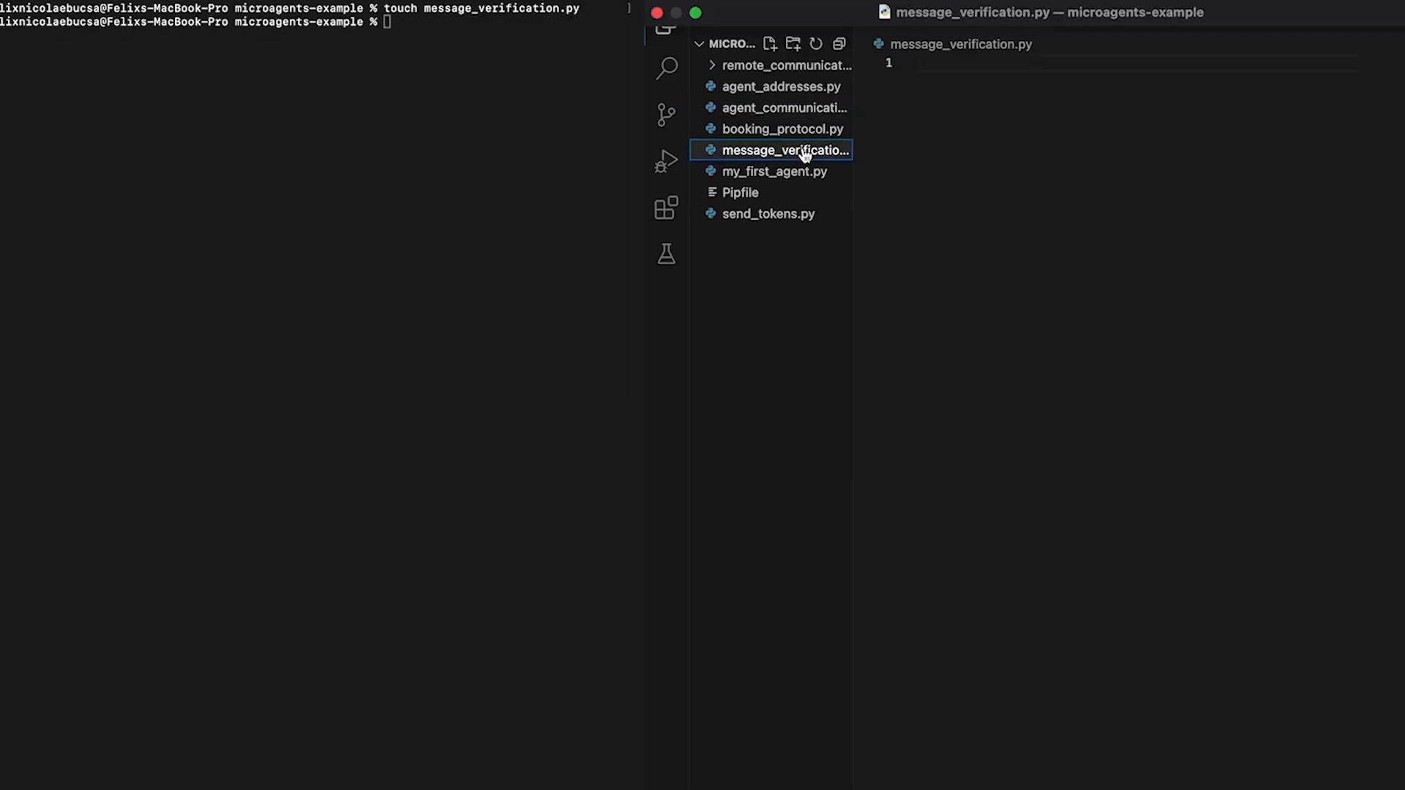
mouse_move(805, 153)
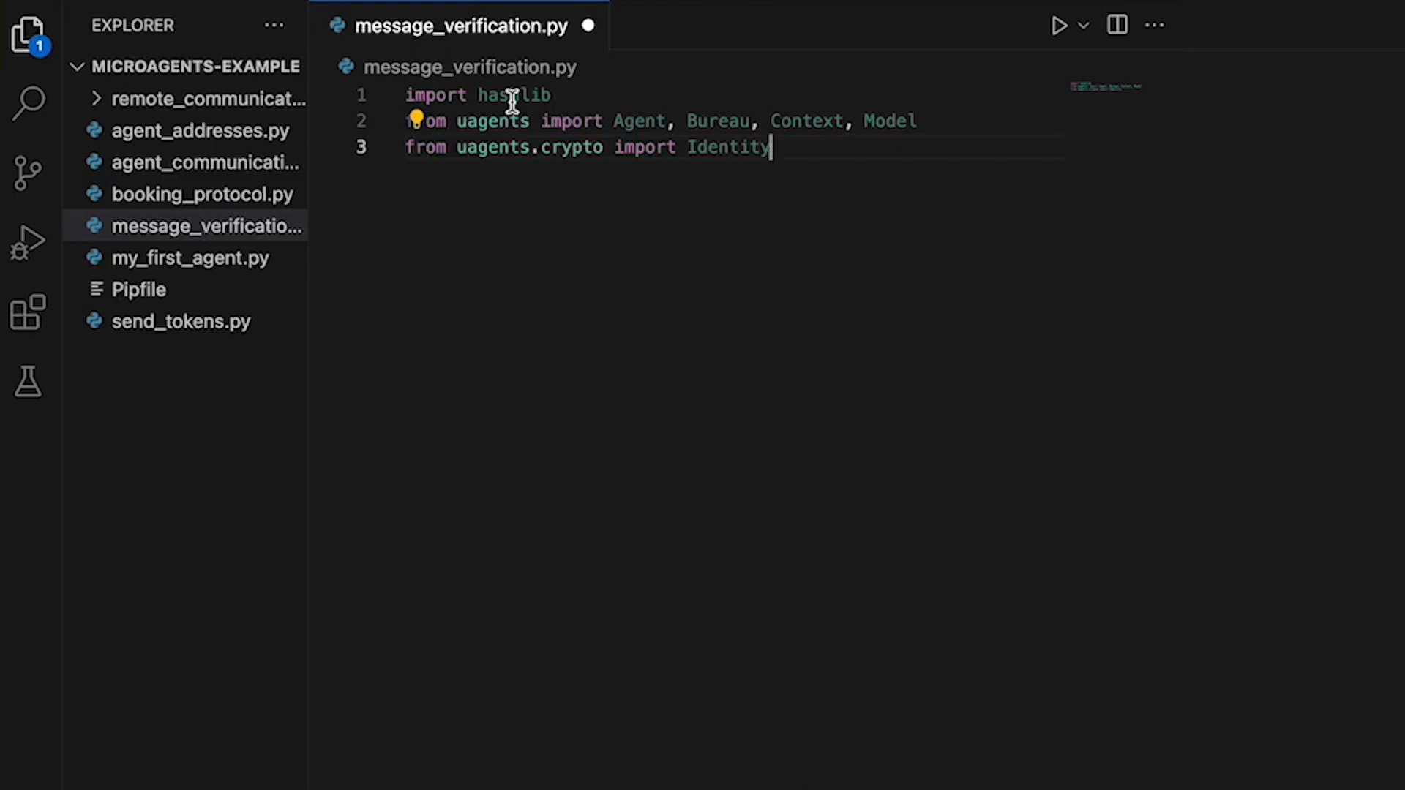
key(Enter)
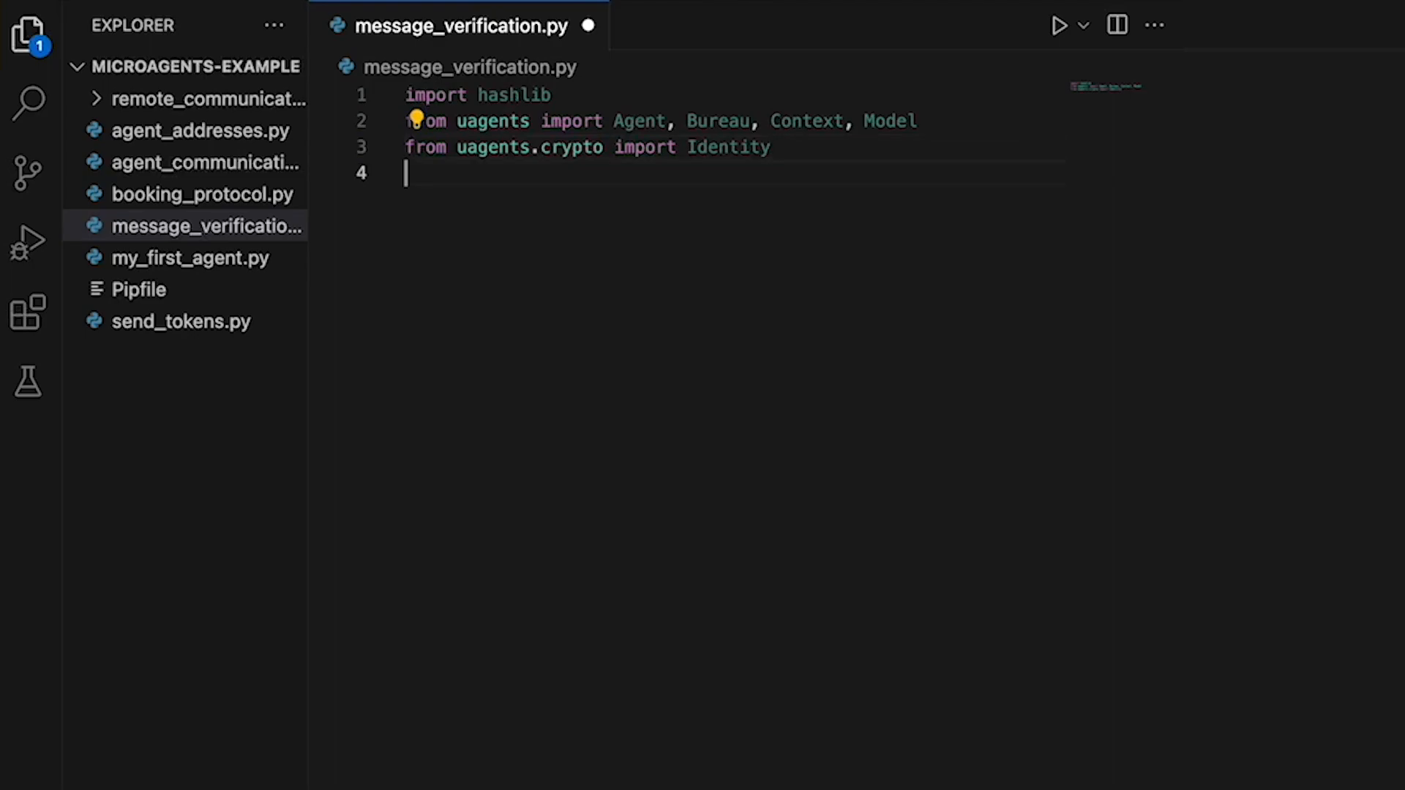
- Define a Message model (message, digest, signature) and a SHA-256 encode function
key(Enter)
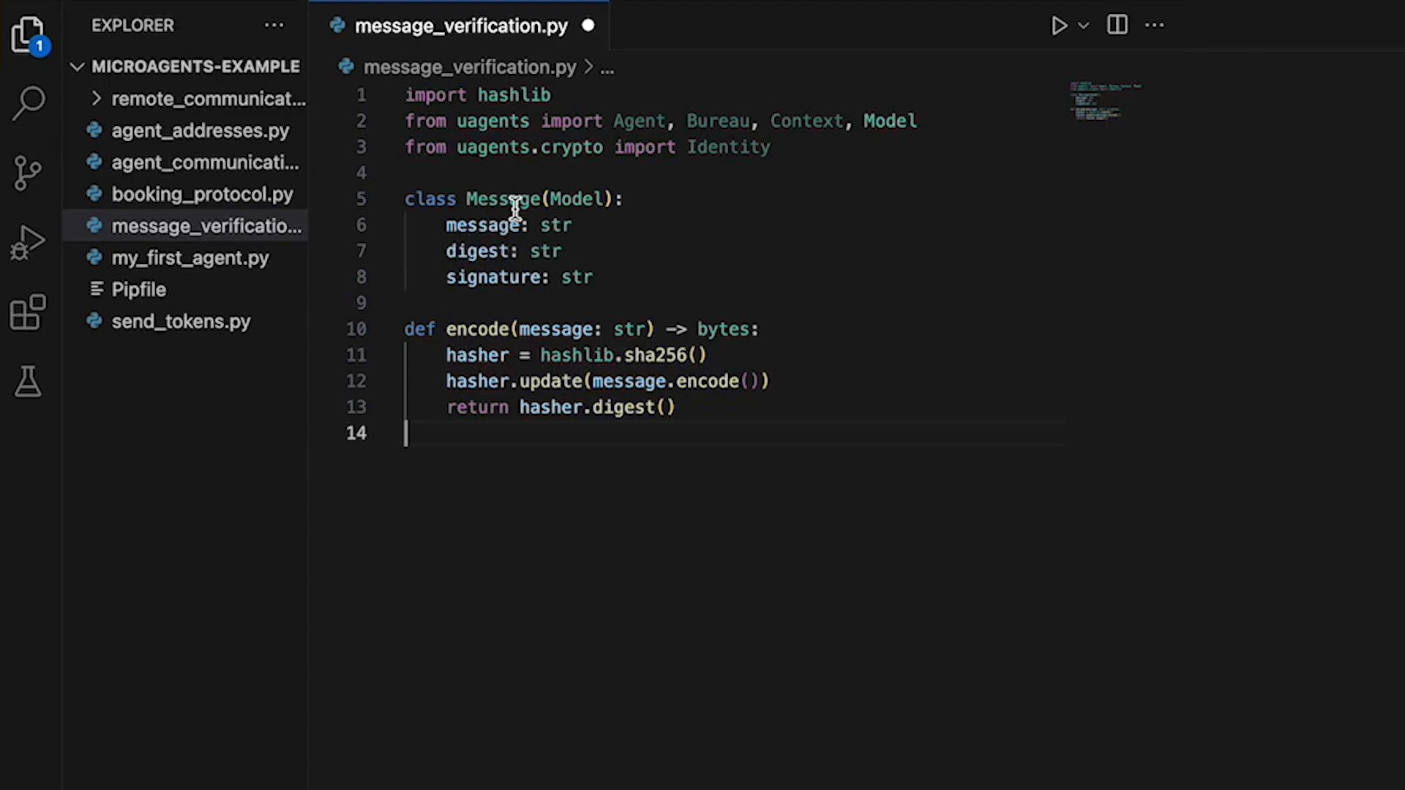
- Define alice and bob agents with seeds and a 3-second interval sending bob a signed "hello there bob"
key(Enter)
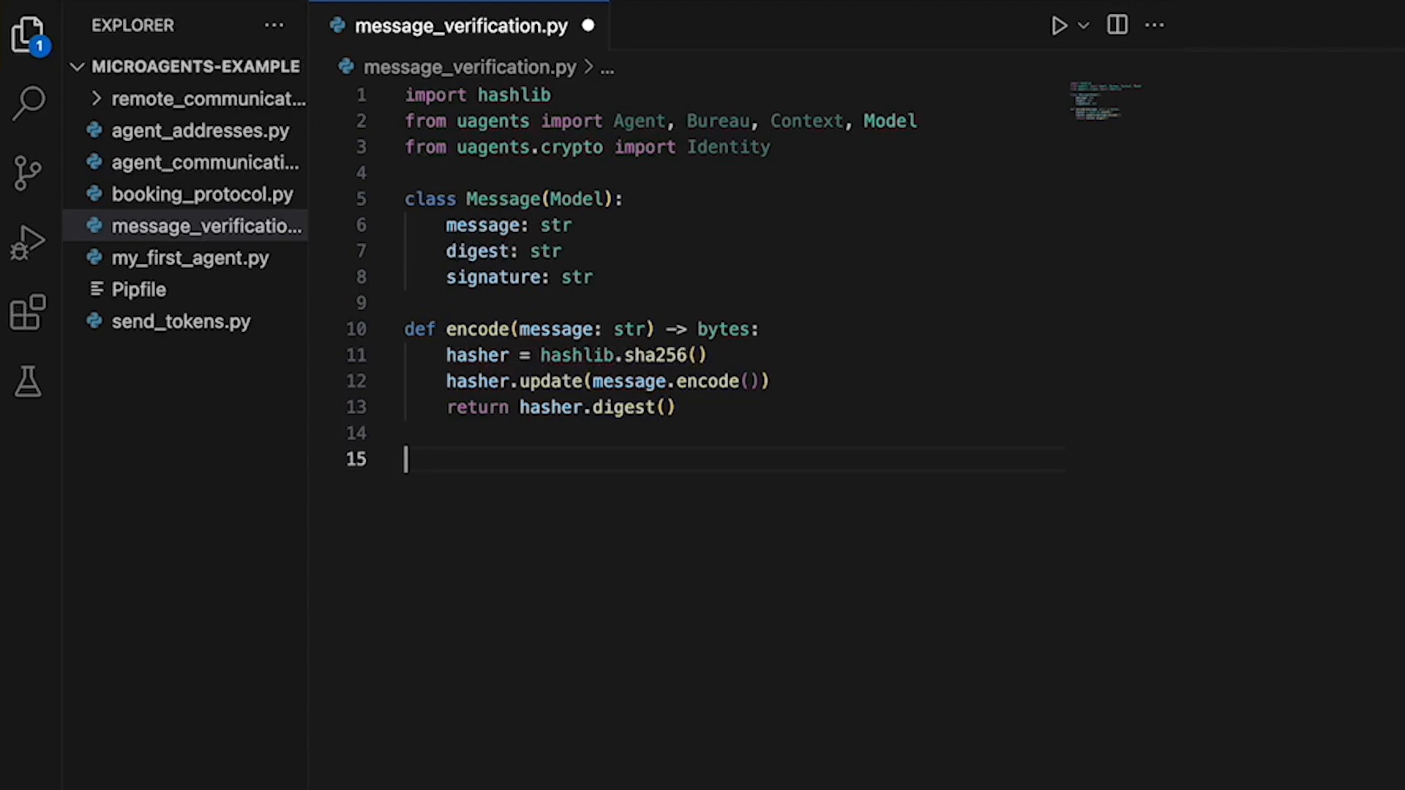
mouse_move(442, 475)
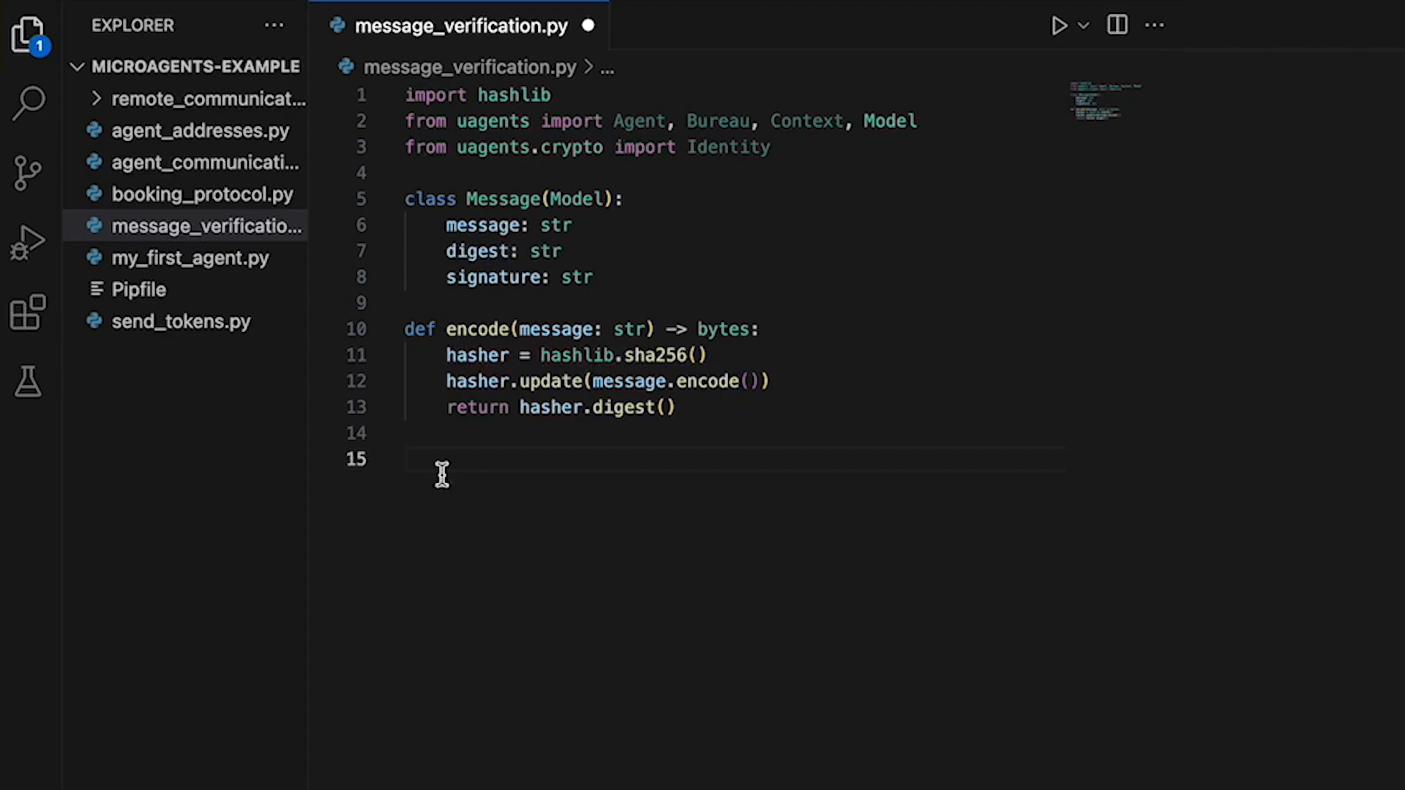
text(alice = Agent(name="alice", seed="alice recovery password"))
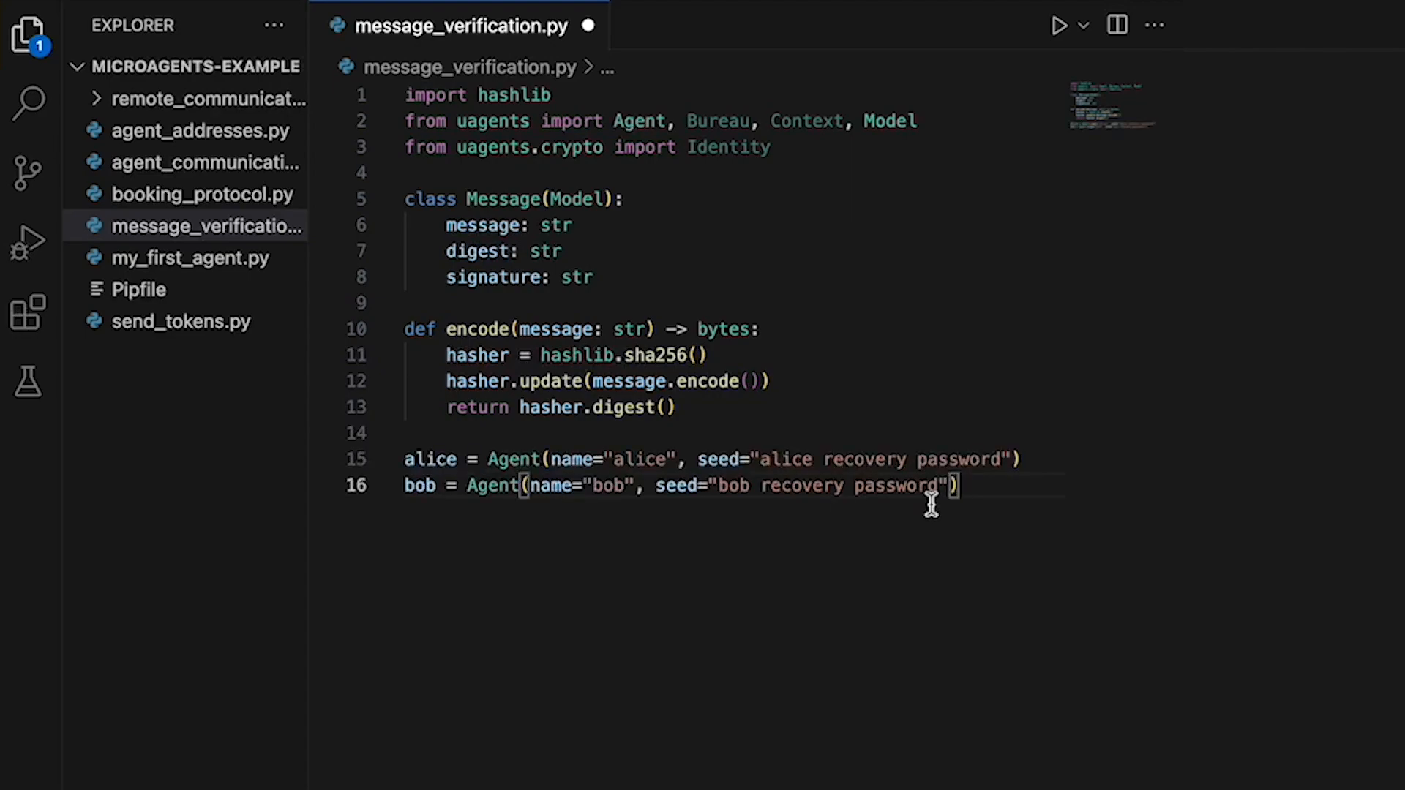
key(Enter)
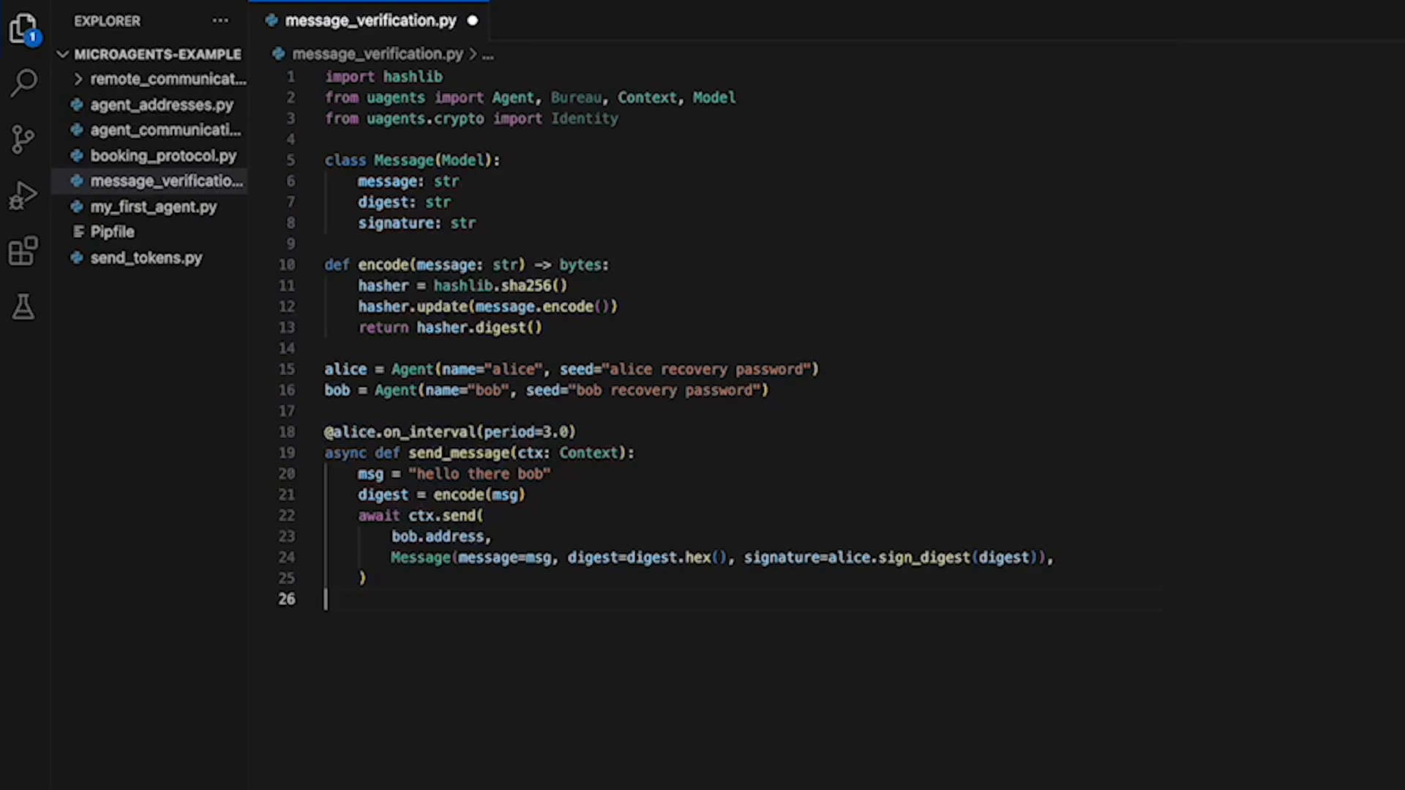
key(Enter)
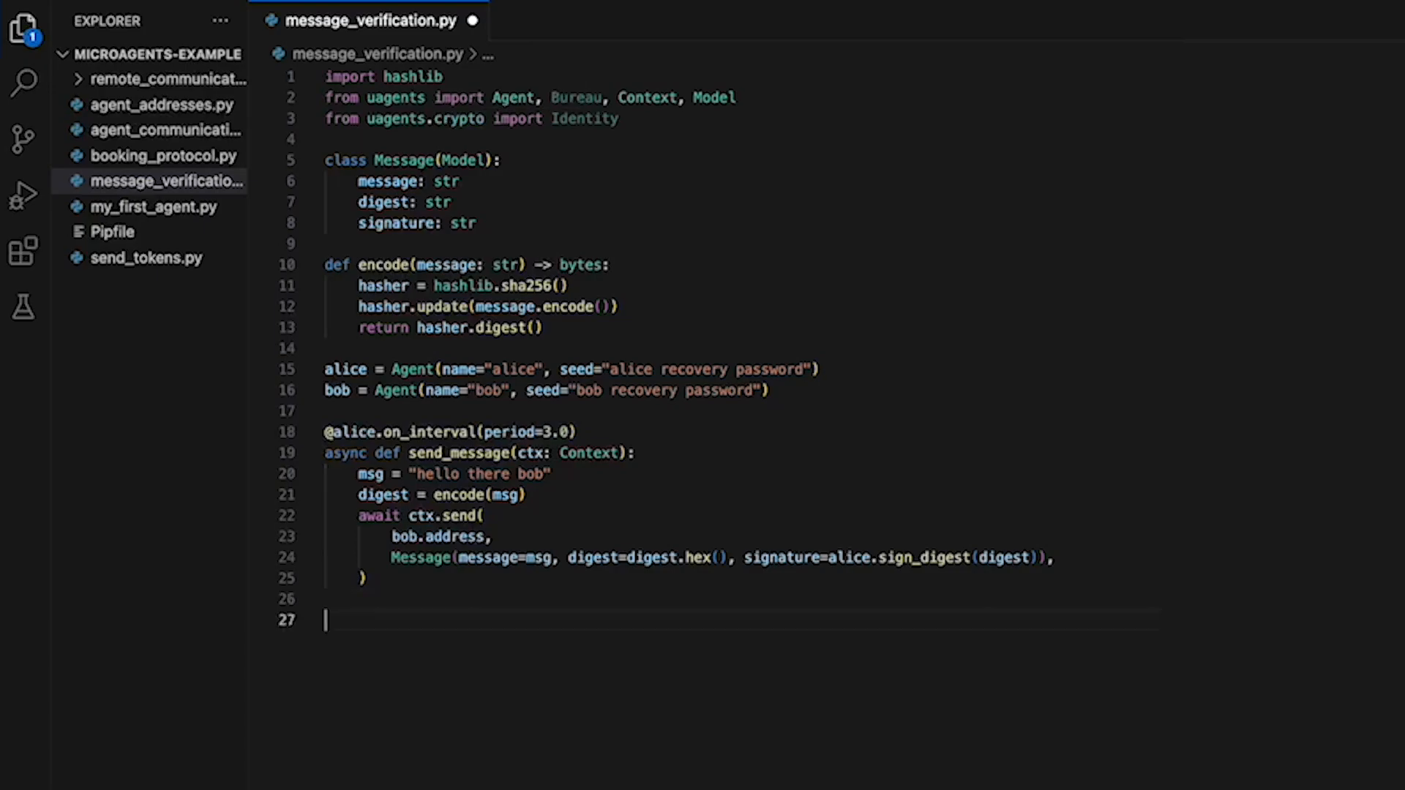
- Add on_message handlers verifying signatures for both agents, with bob replying "hello there alice"
text(@alice.on_message(model=Message))
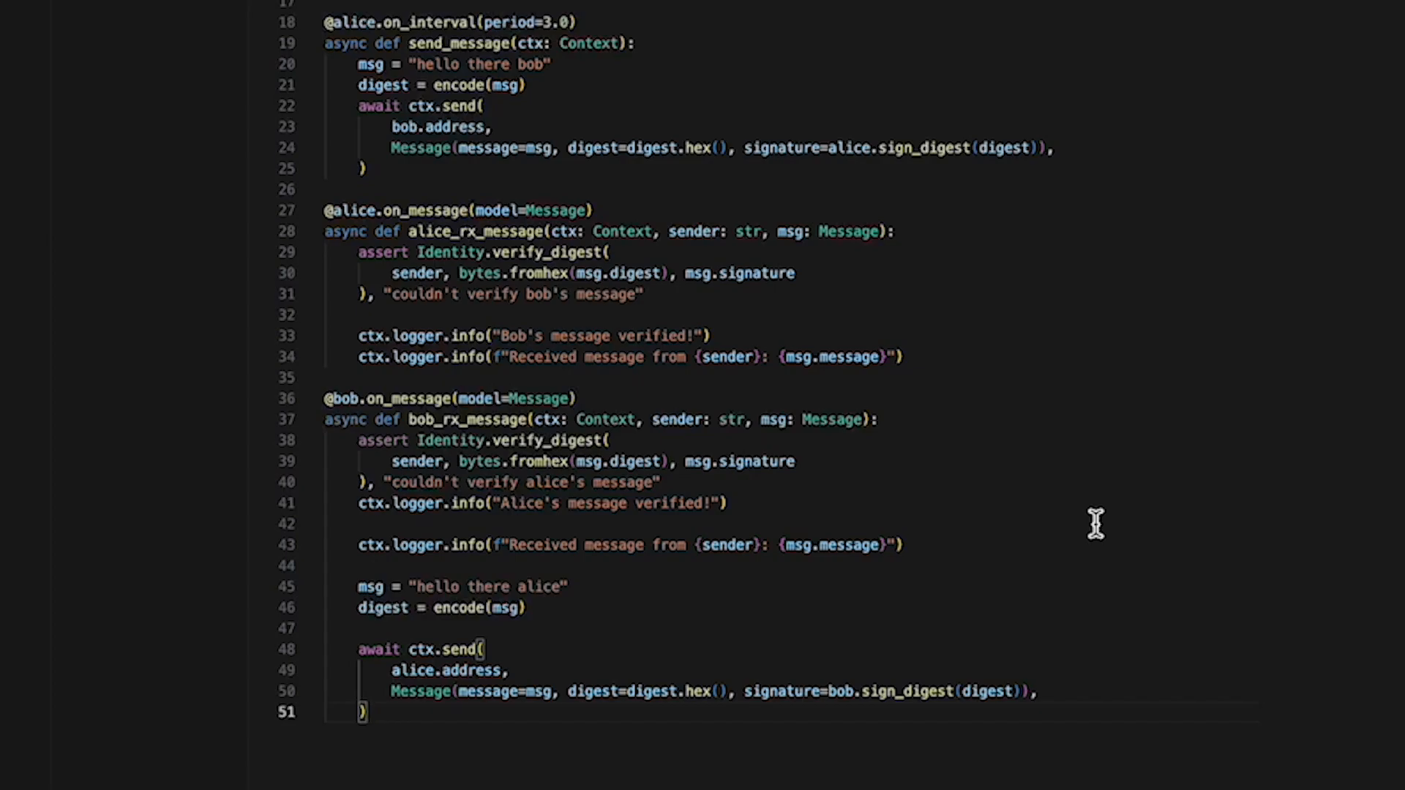
- Add alice and bob to a Bureau and run it under a __main__ guard
scroll(down, 3)
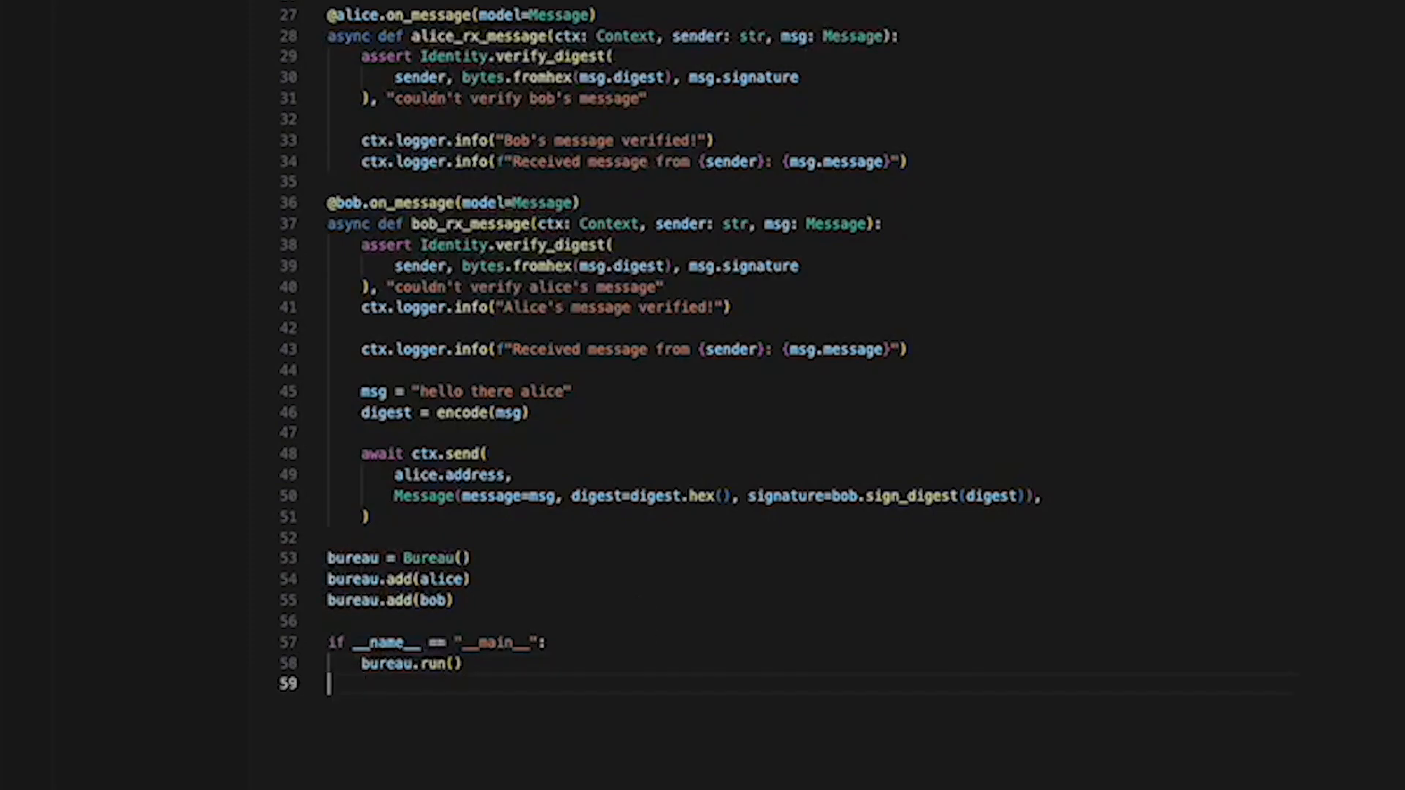
mouse_move(751, 762)
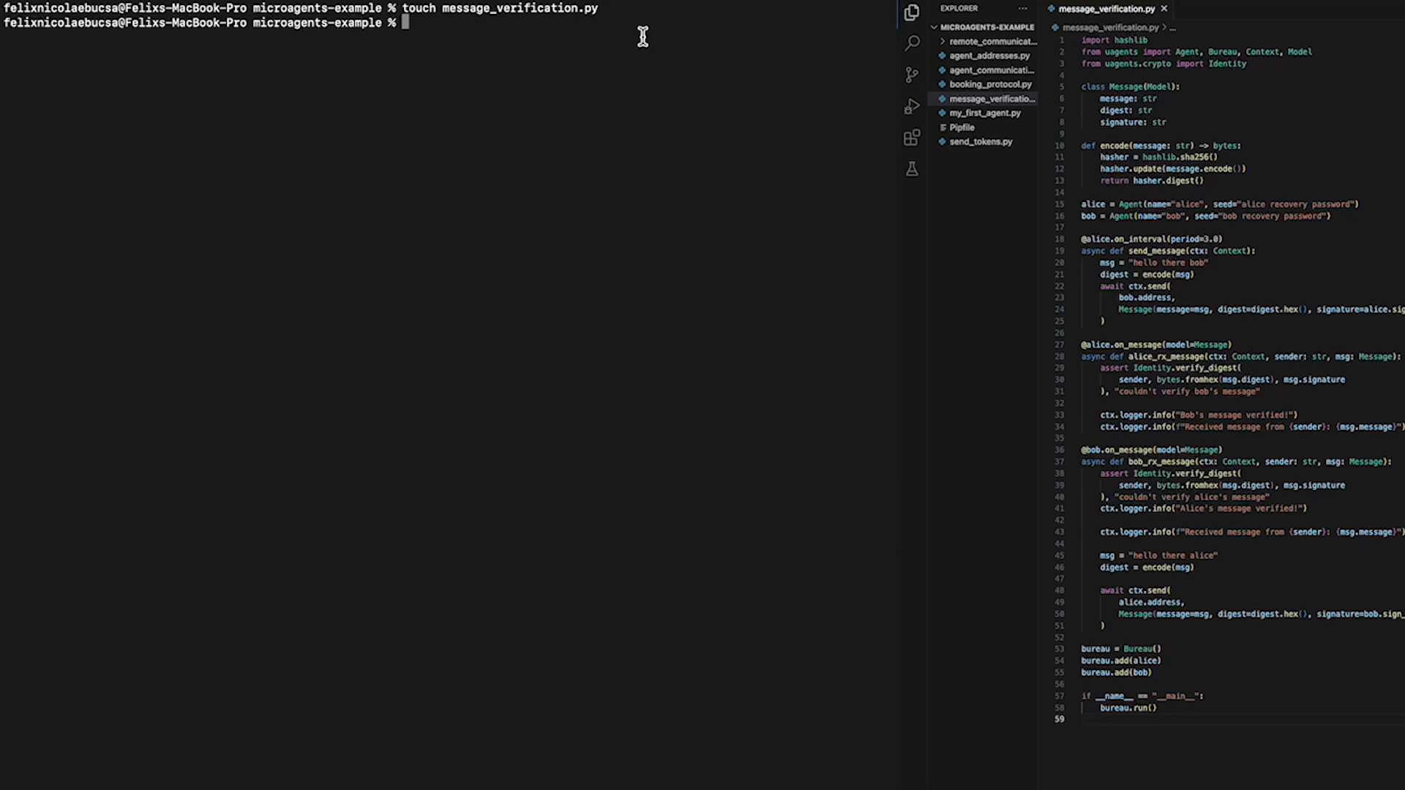
- Activate the pipenv shell and run python message_verification.py to see verified messages
text(pipenv shell)
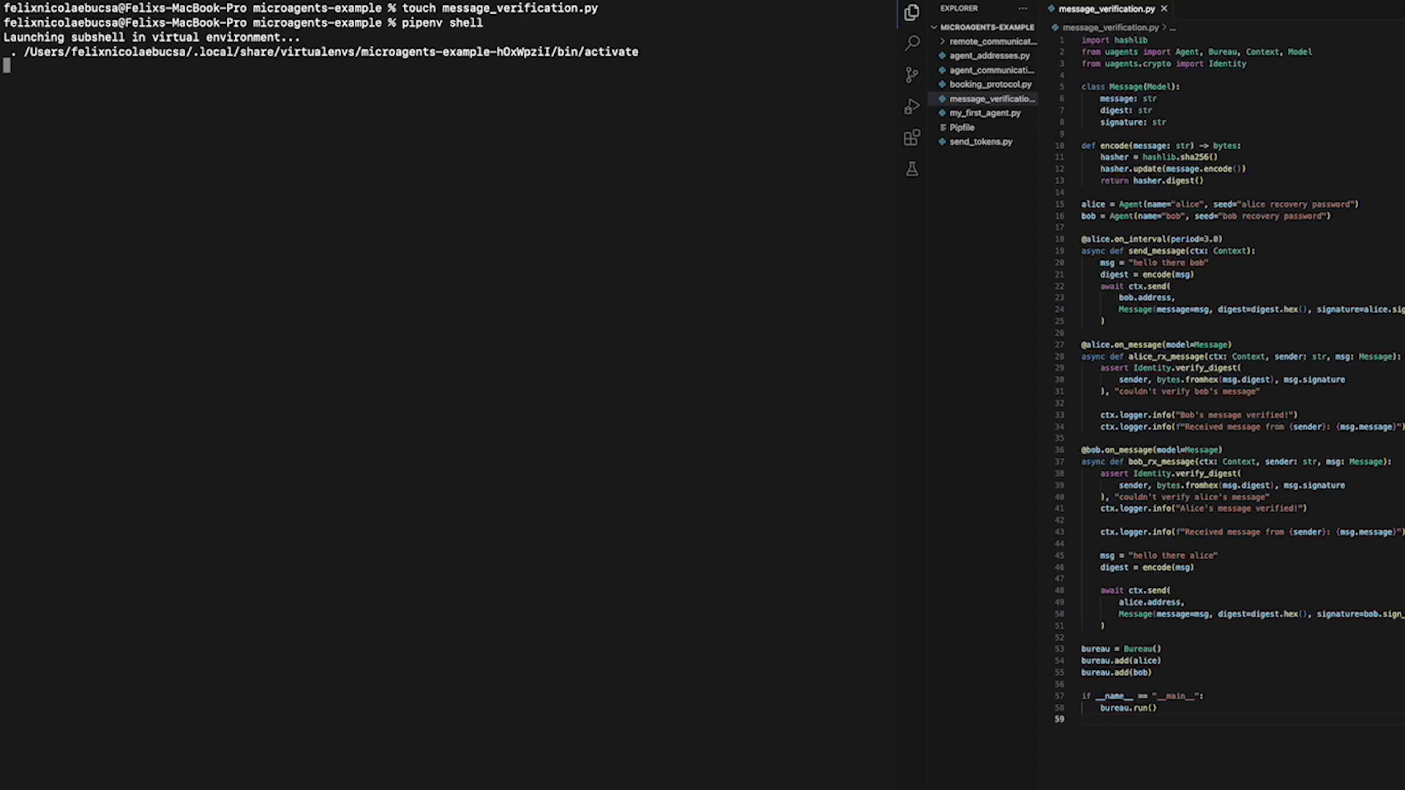
key(Enter)
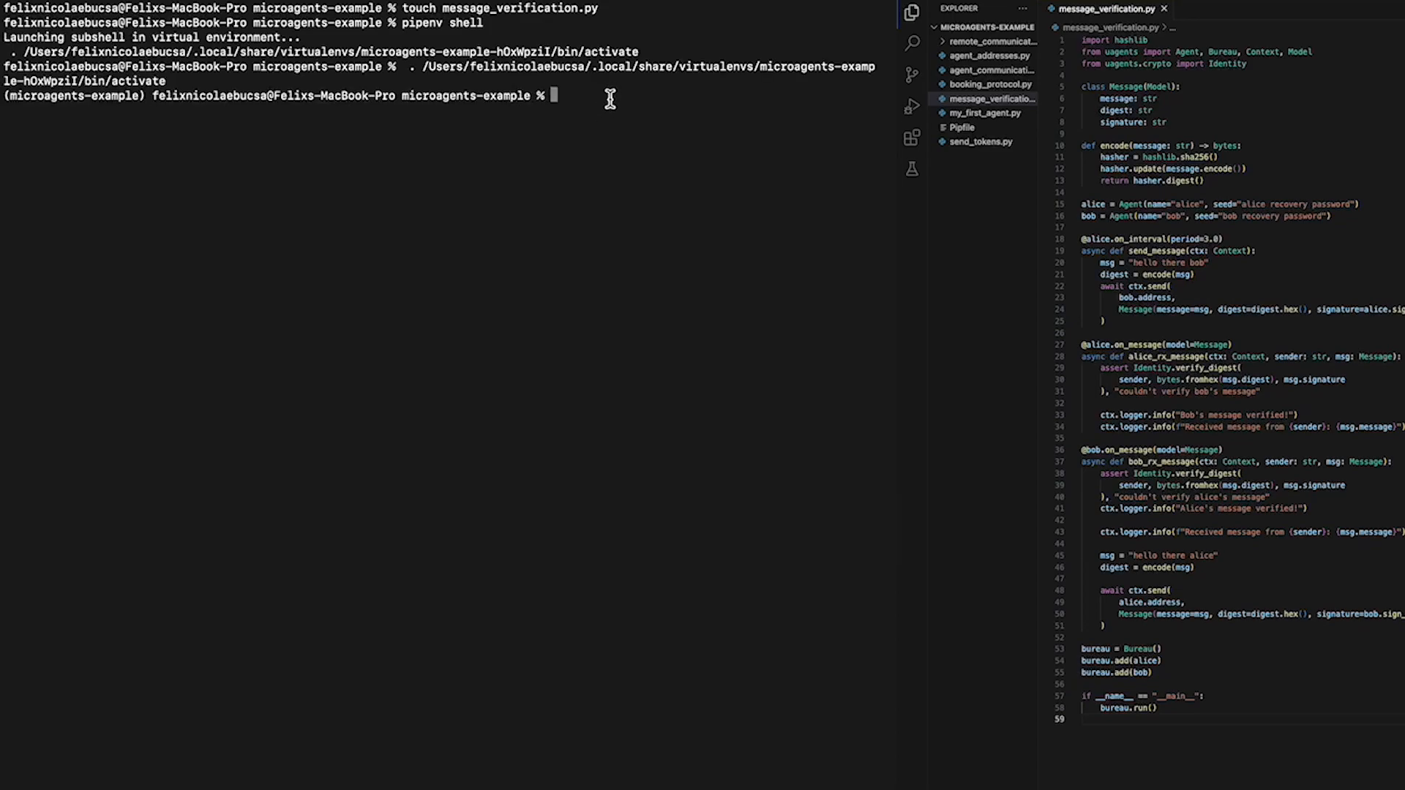
text(python message_verification.py)
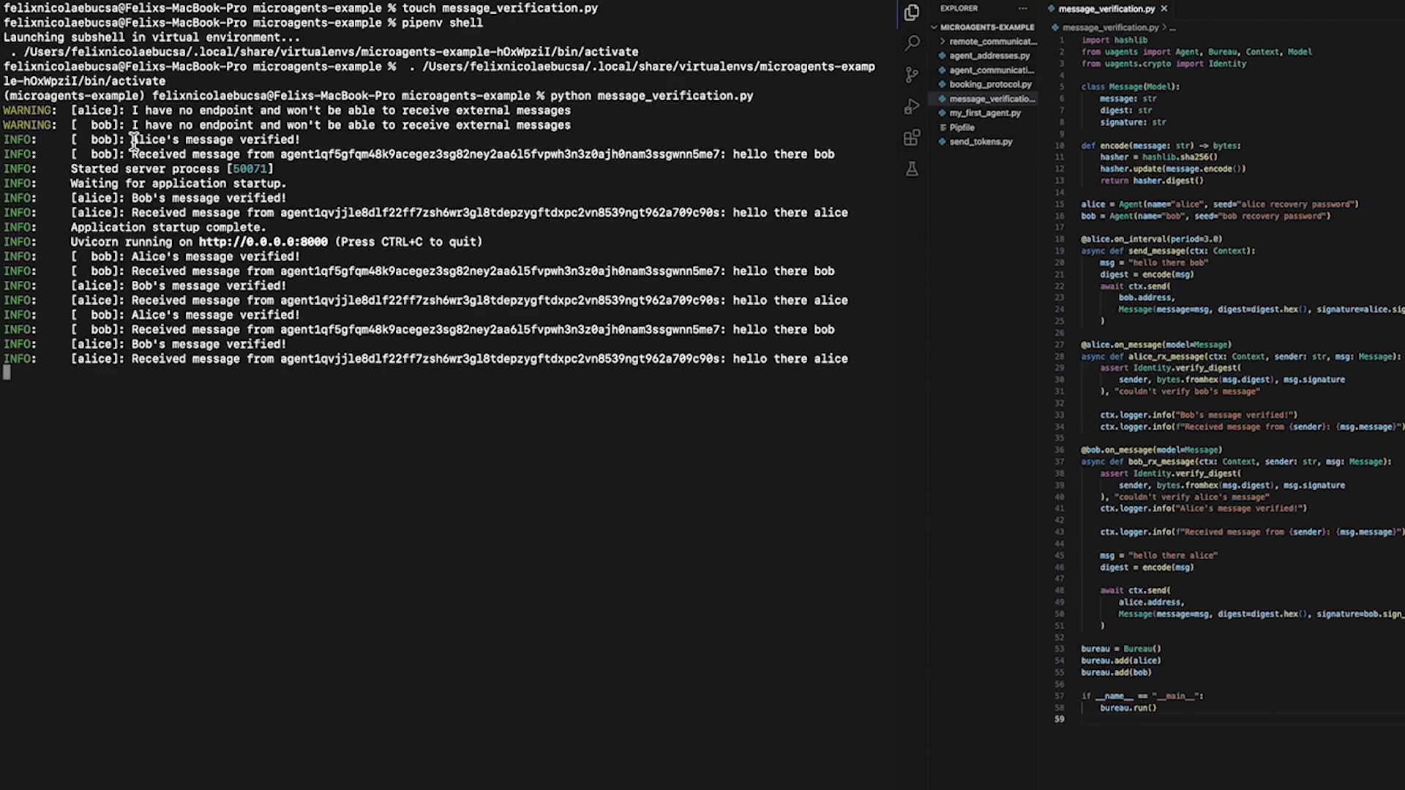
double_click(205, 139)
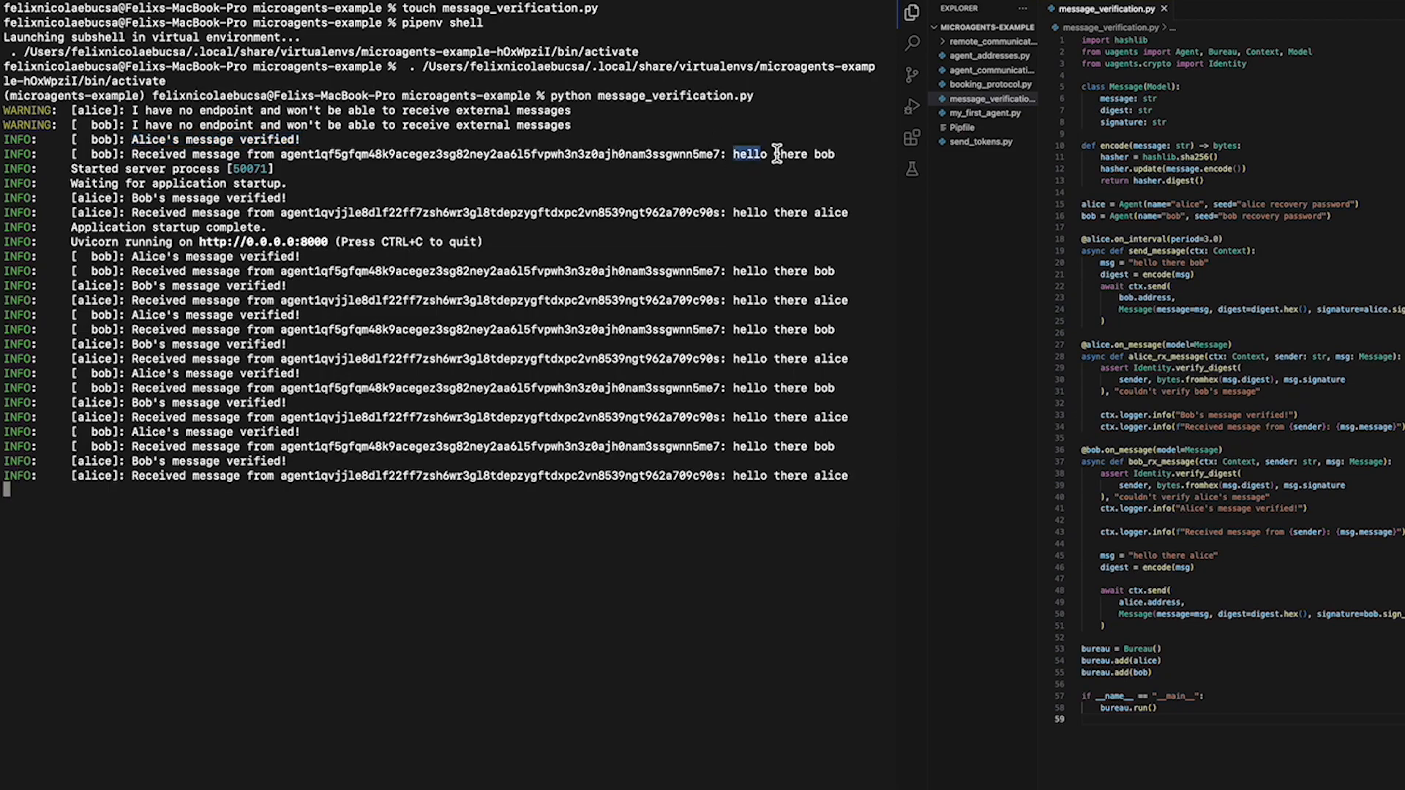
drag(733, 153, 835, 154)
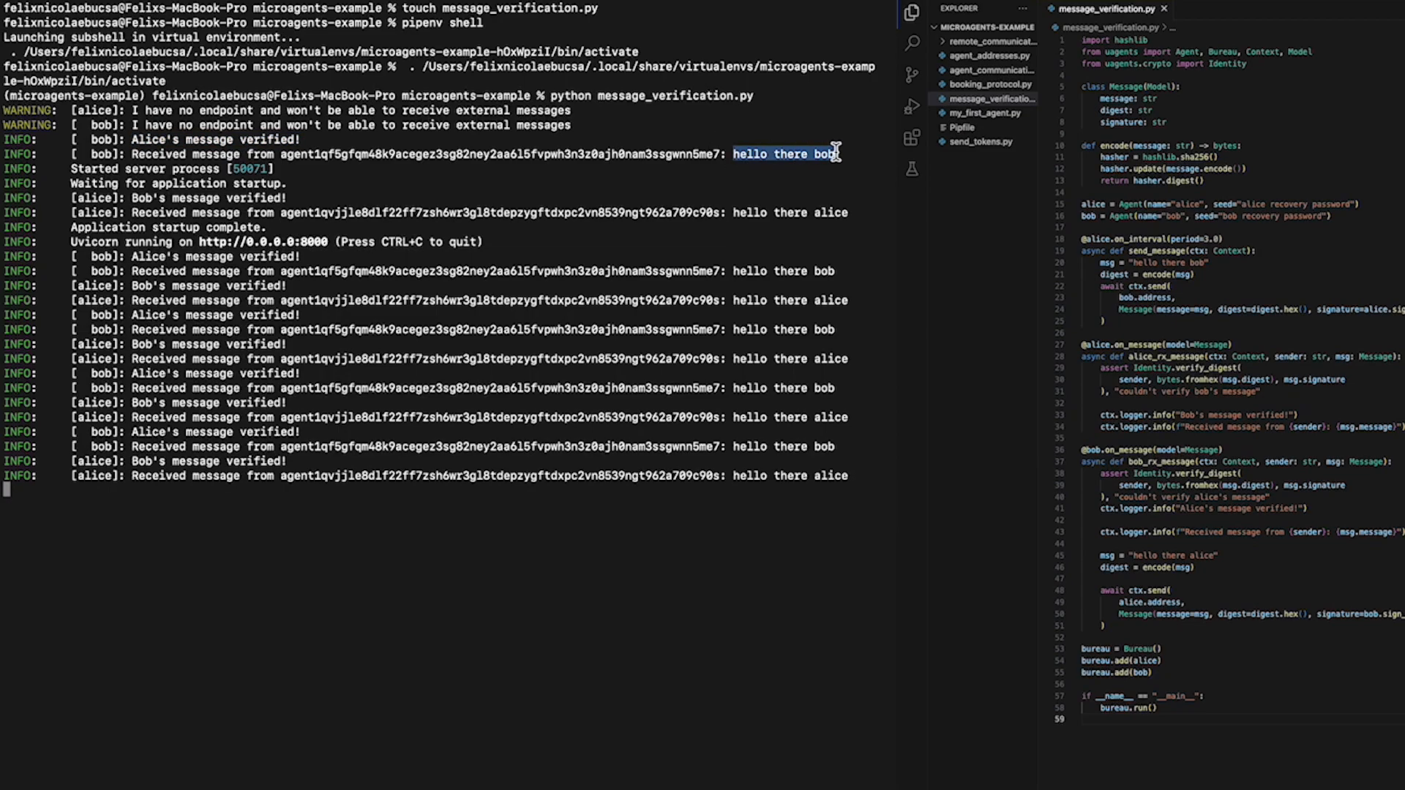
scroll(down, 3)
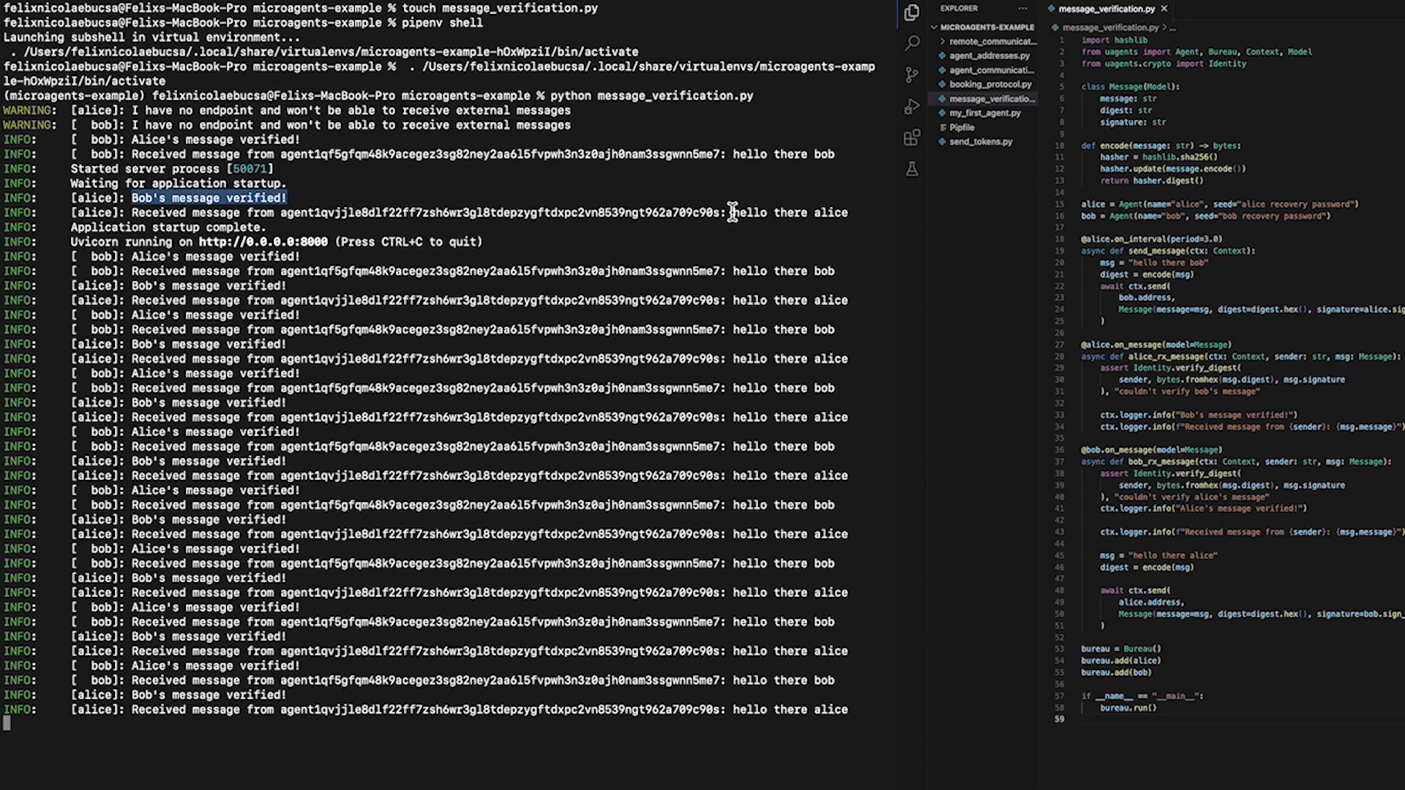
drag(733, 212, 847, 213)
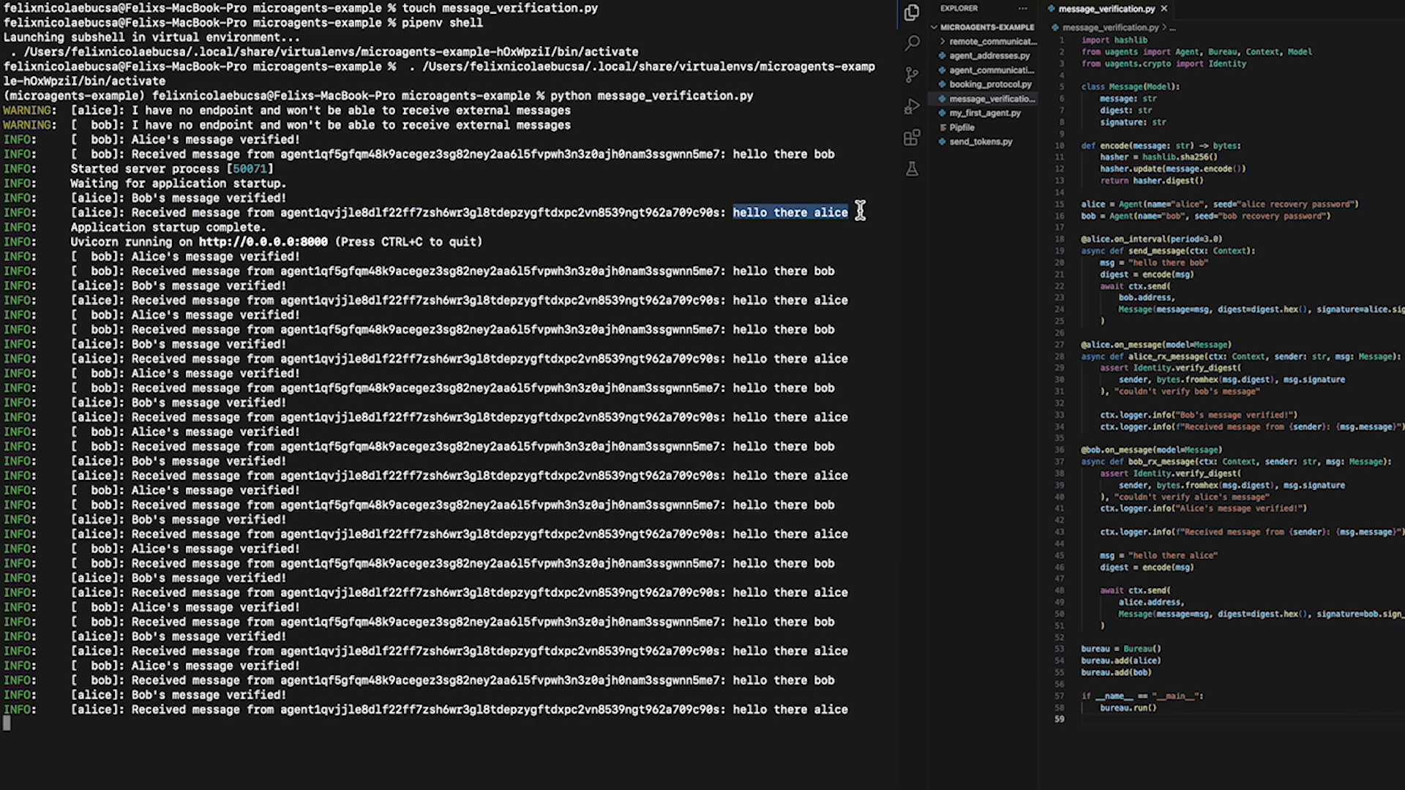